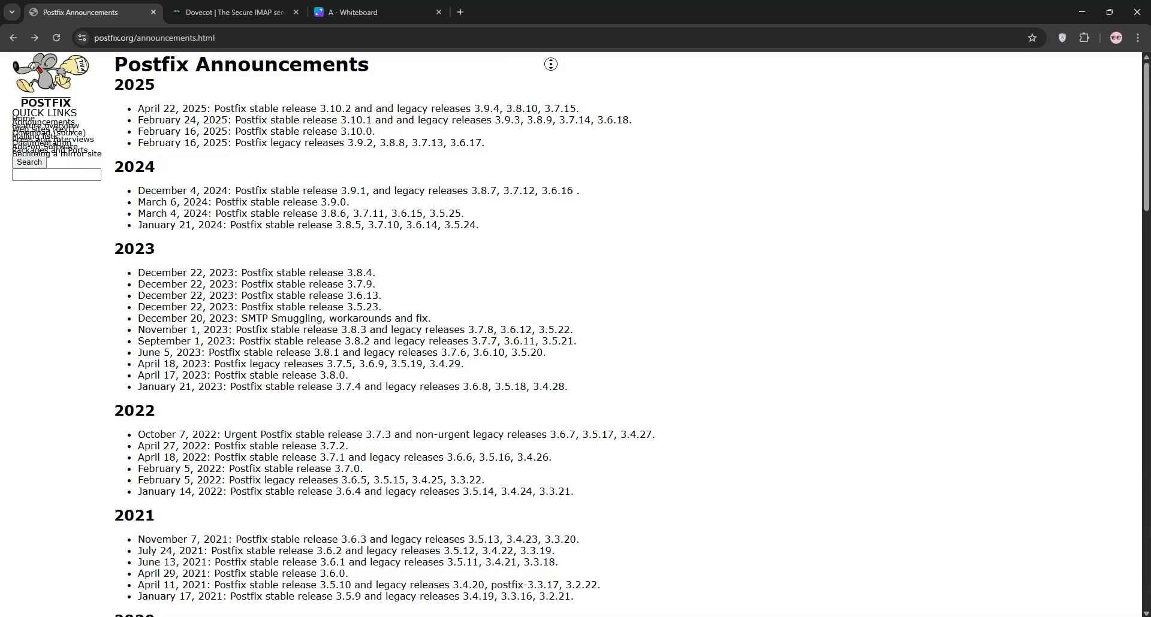
Read the Postfix announcements from the 2025 releases down to the 2008–2011 entries
scroll(down, 3)
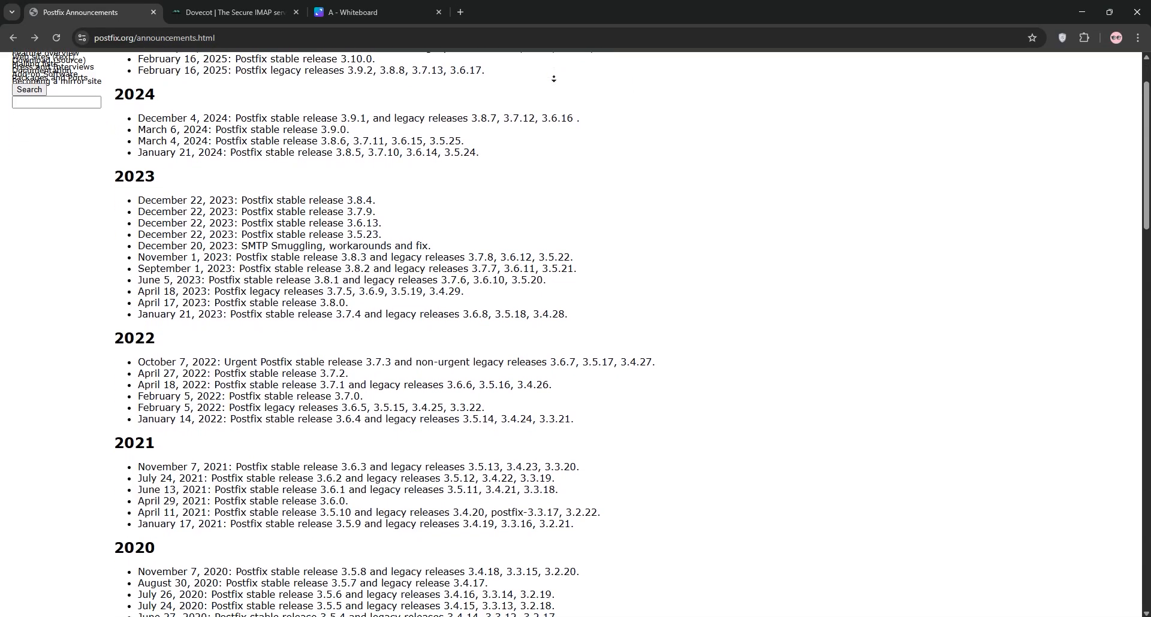
scroll(down, 3)
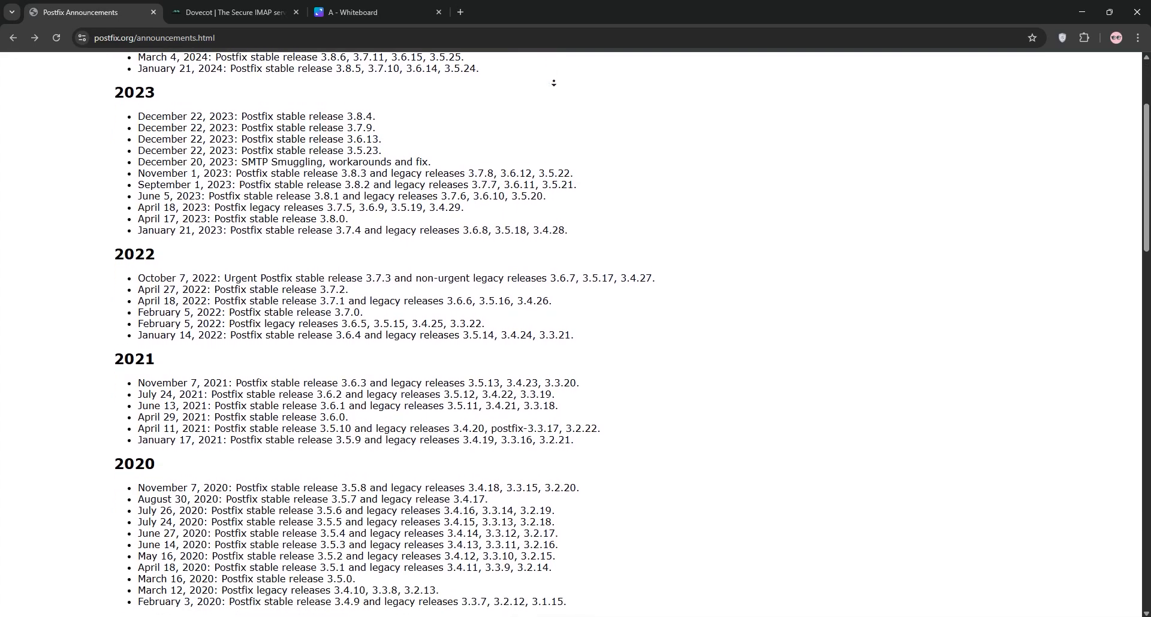
scroll(down, 3)
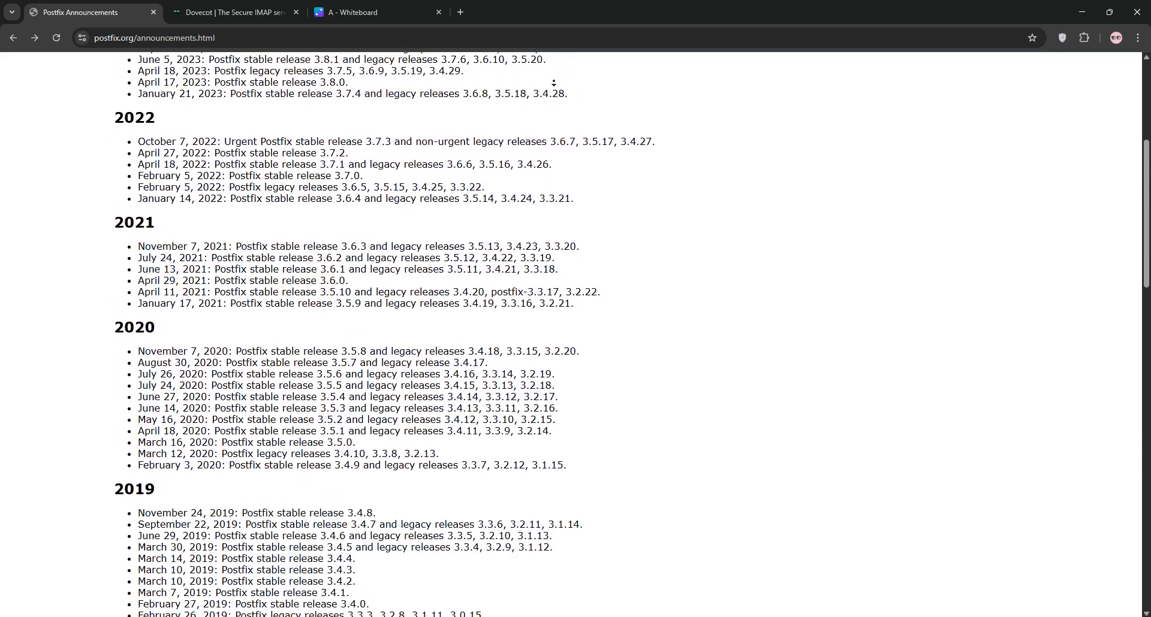
scroll(down, 3)
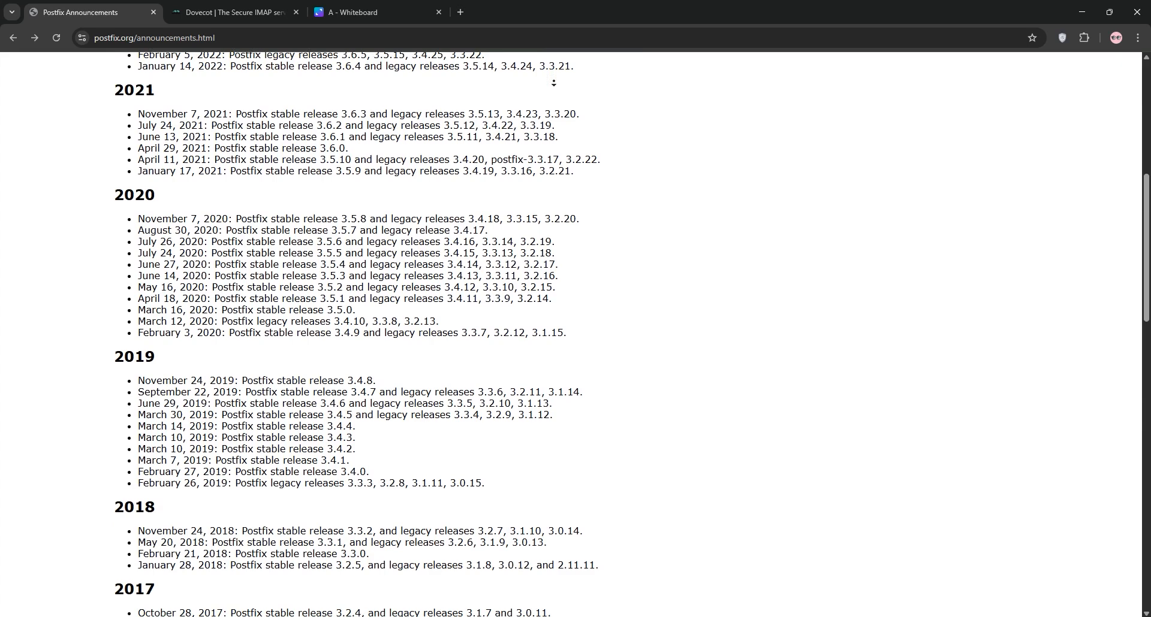
scroll(down, 3)
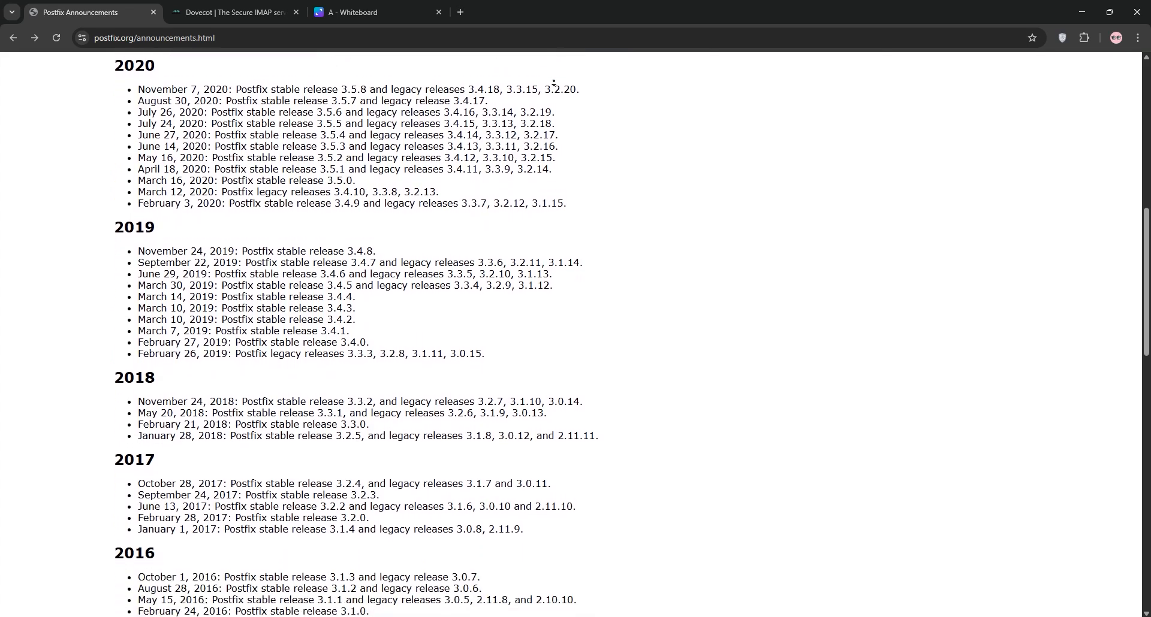
scroll(down, 3)
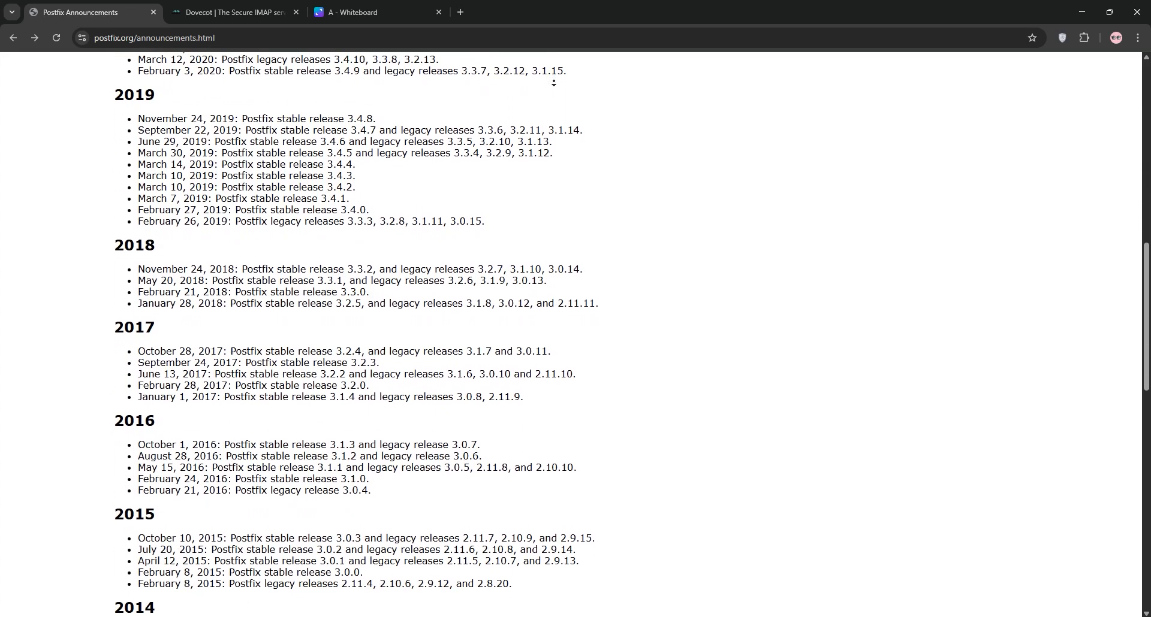
scroll(down, 3)
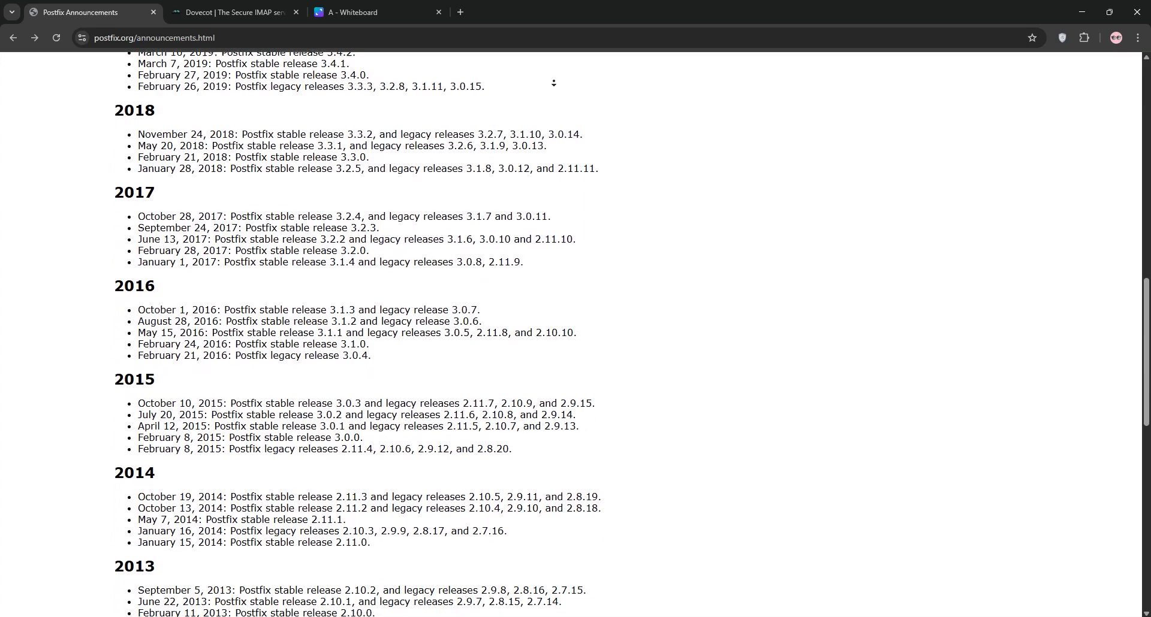
scroll(down, 3)
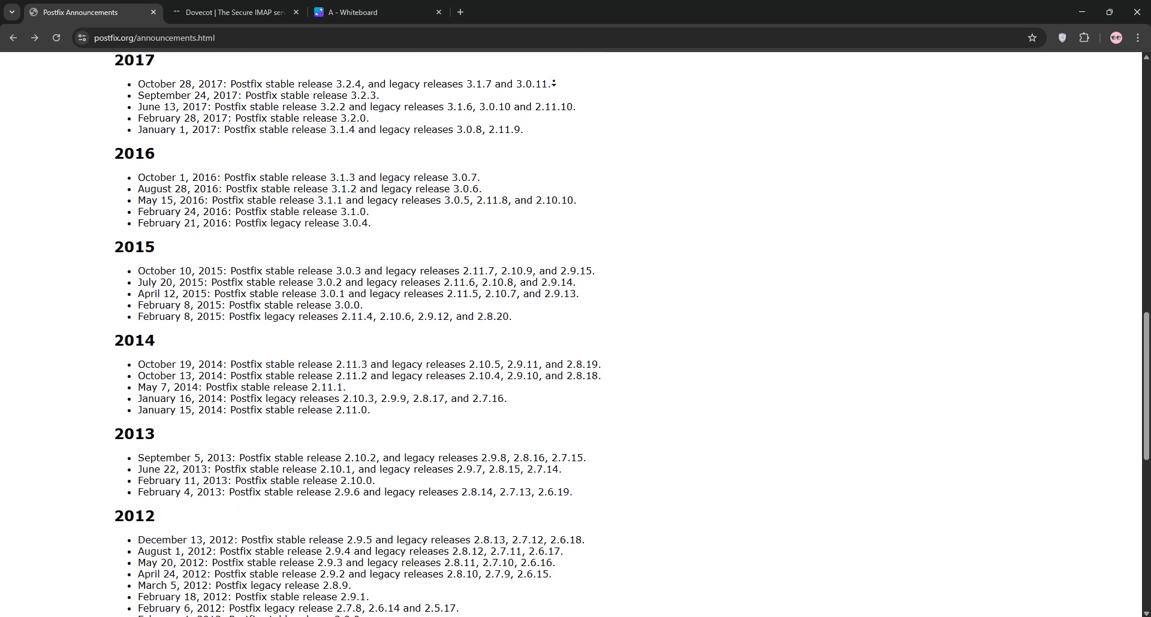
scroll(down, 3)
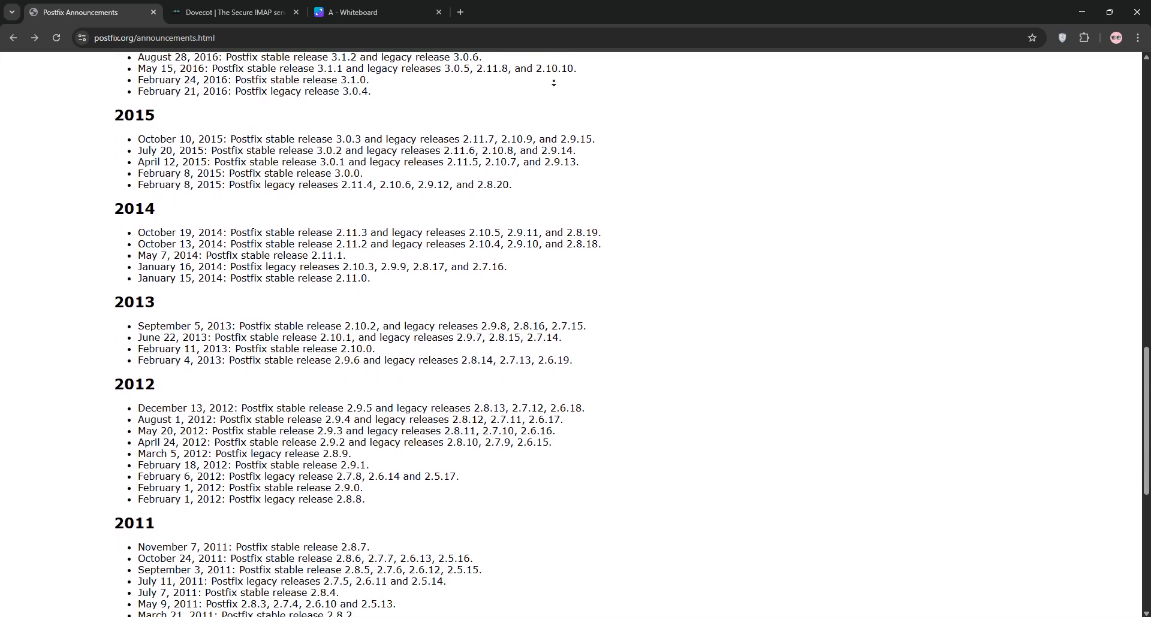
scroll(down, 3)
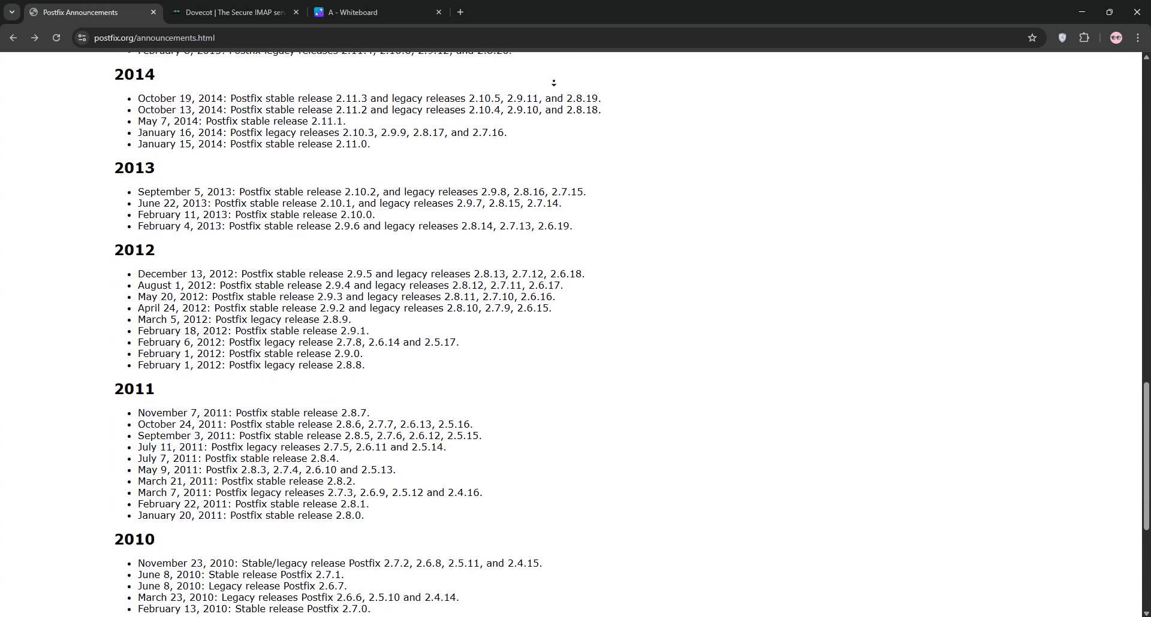
scroll(down, 3)
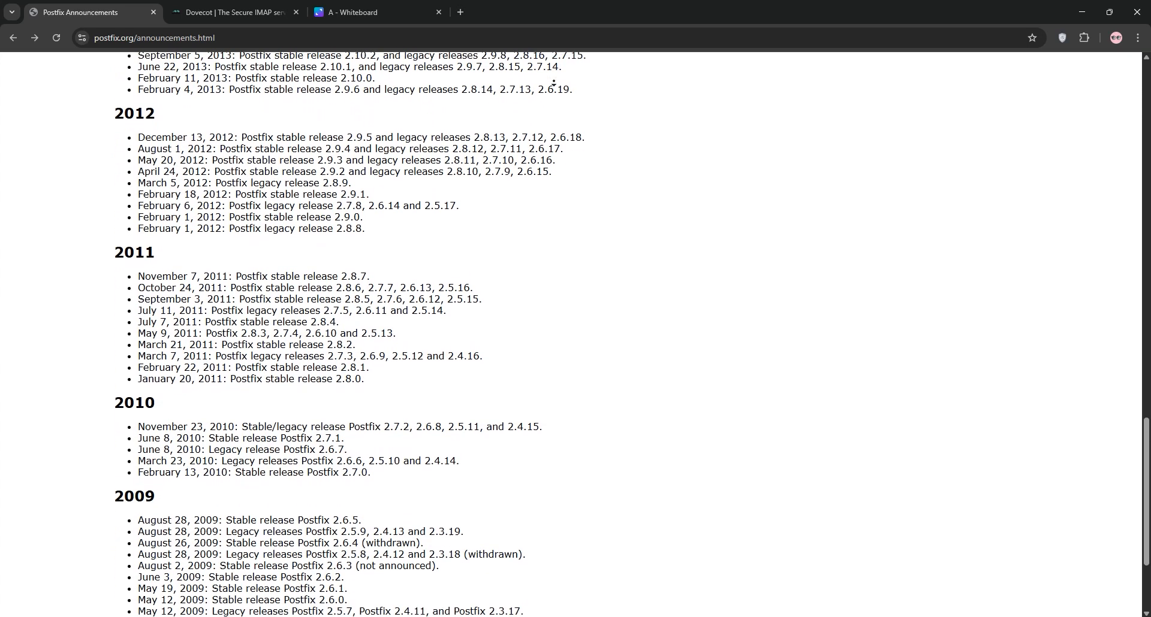
scroll(down, 3)
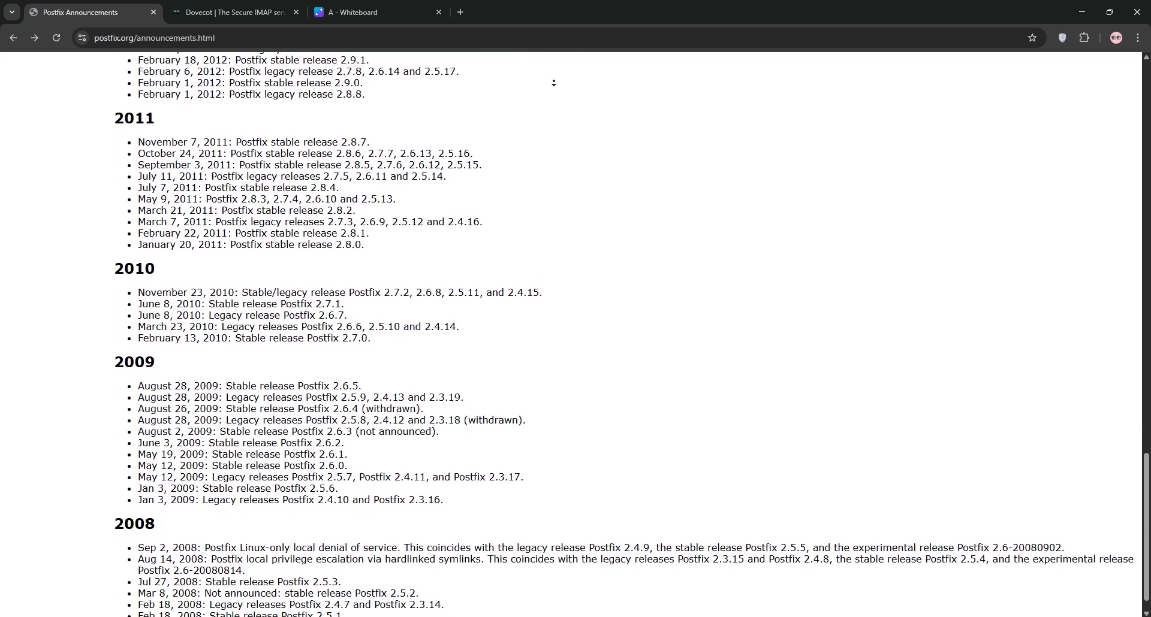
Review the Dovecot homepage's news and Features list, then bring up the Canva comparison whiteboard
click(233, 12)
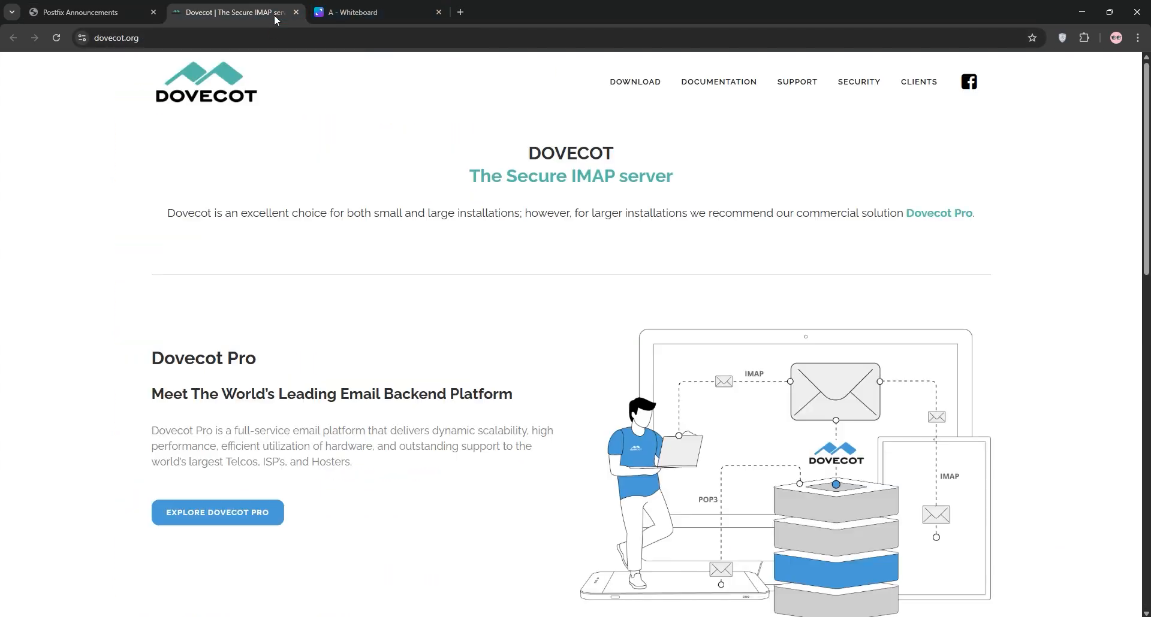
scroll(down, 3)
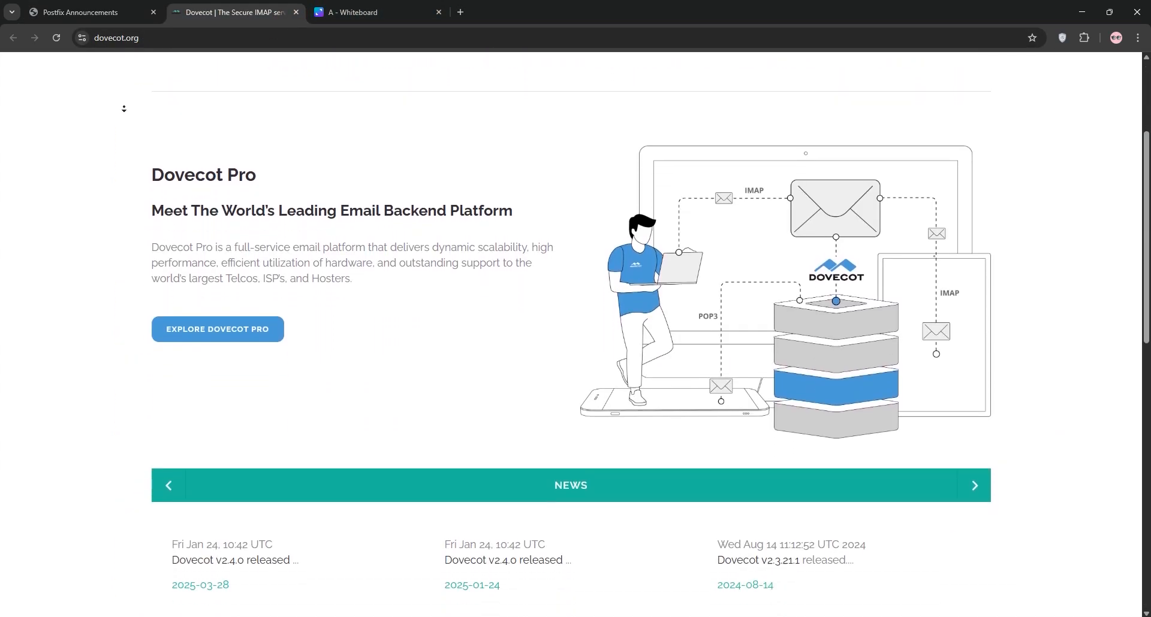
scroll(down, 3)
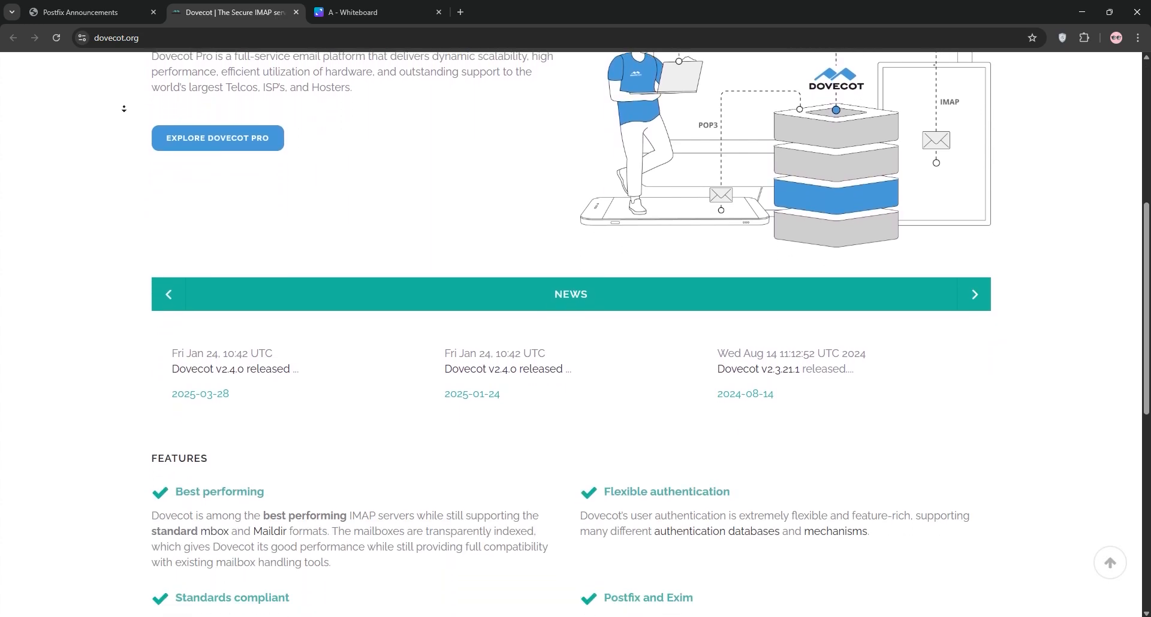
scroll(down, 3)
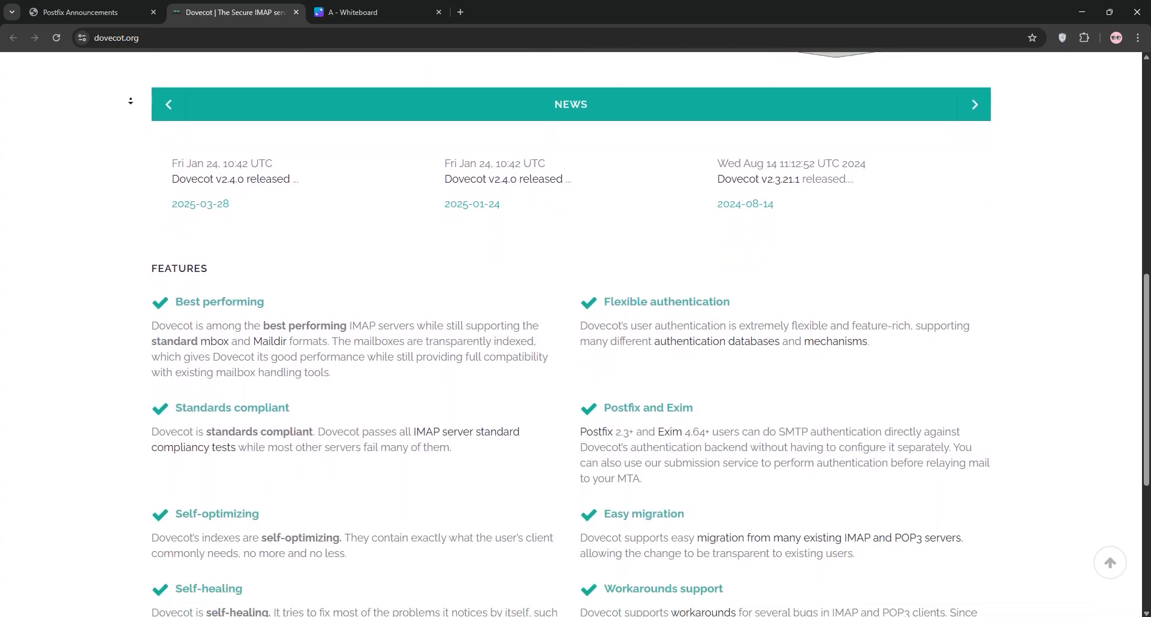
scroll(down, 3)
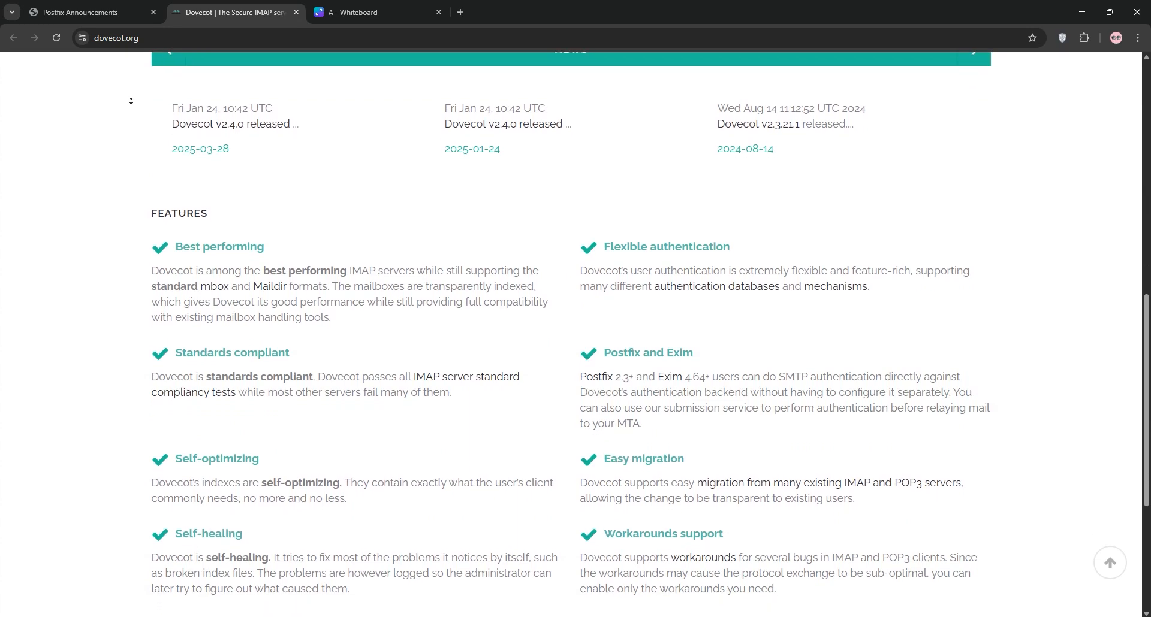
scroll(down, 3)
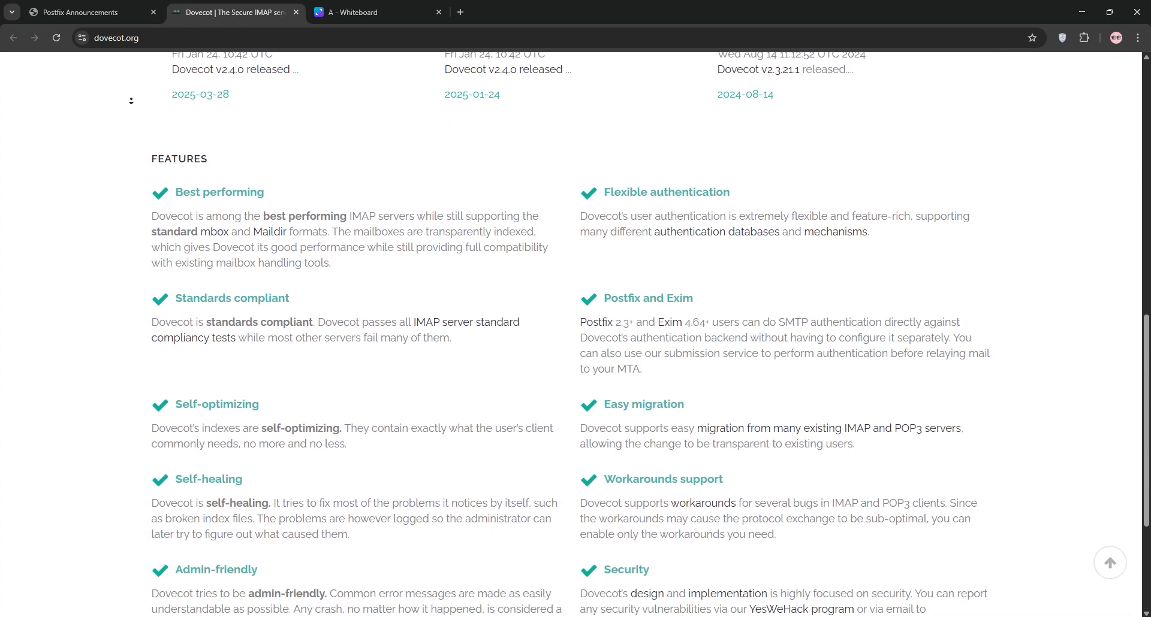
scroll(down, 3)
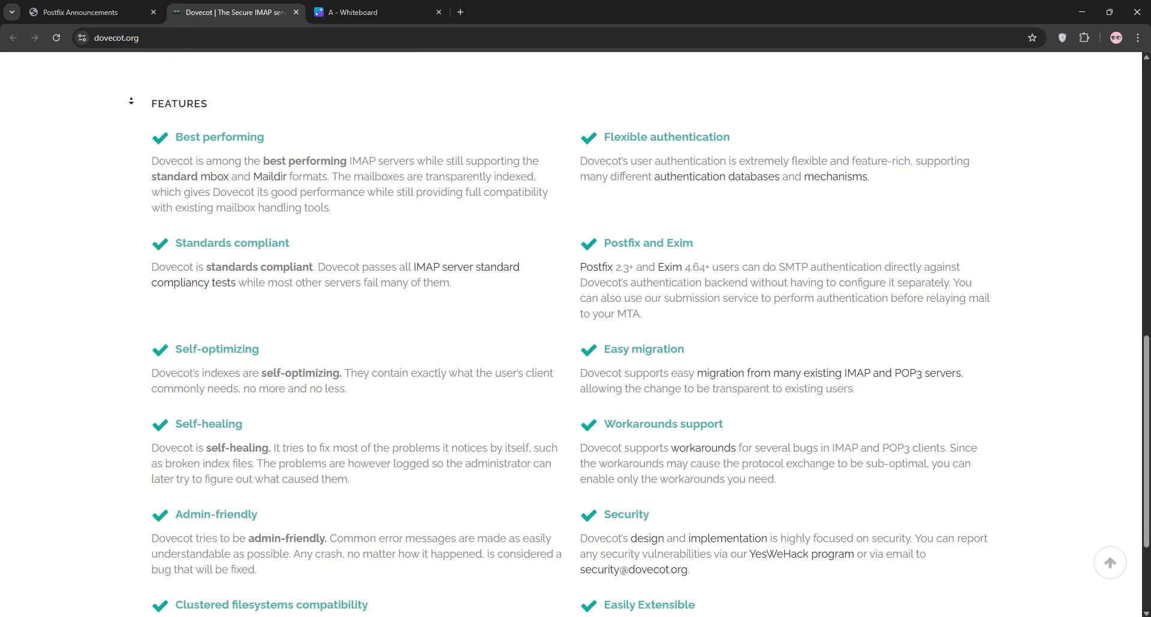
scroll(down, 3)
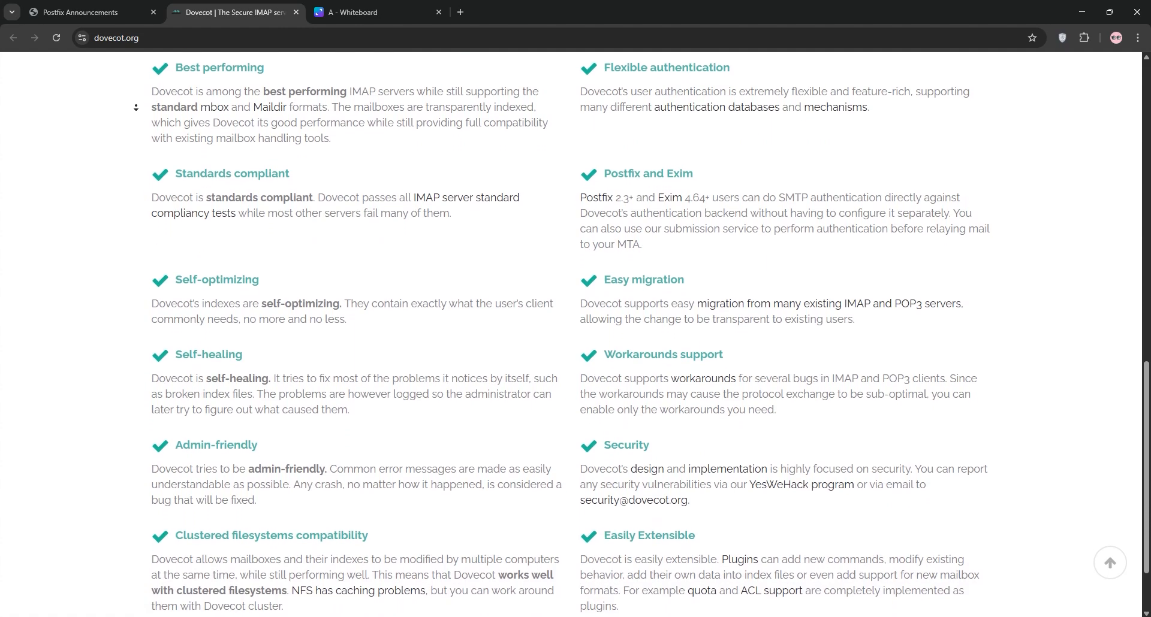
click(375, 12)
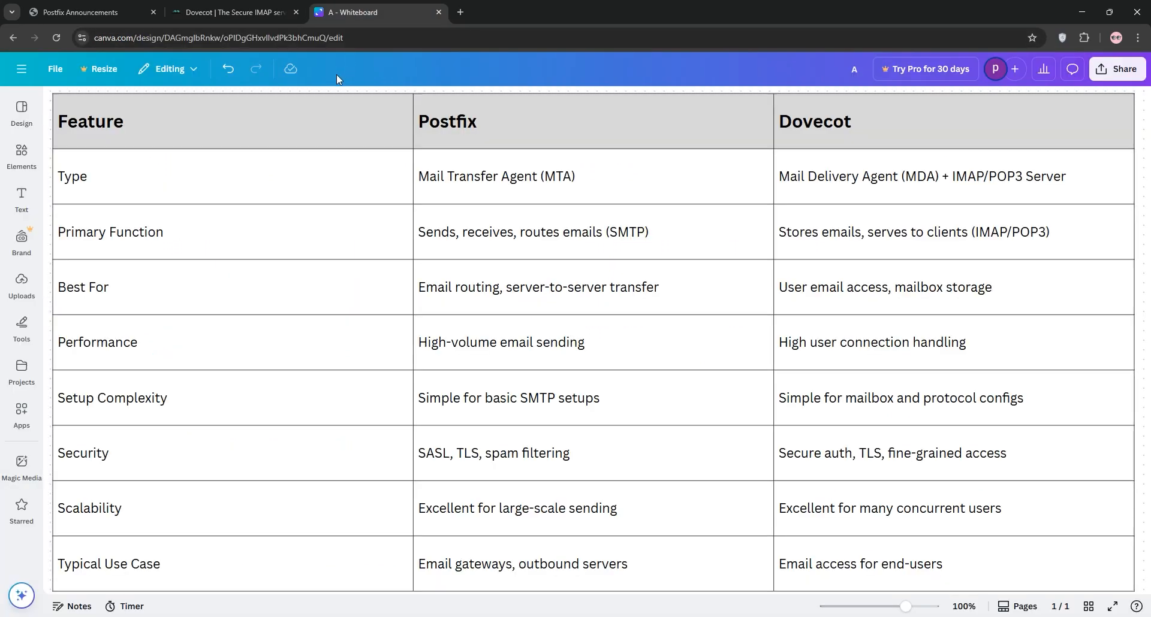